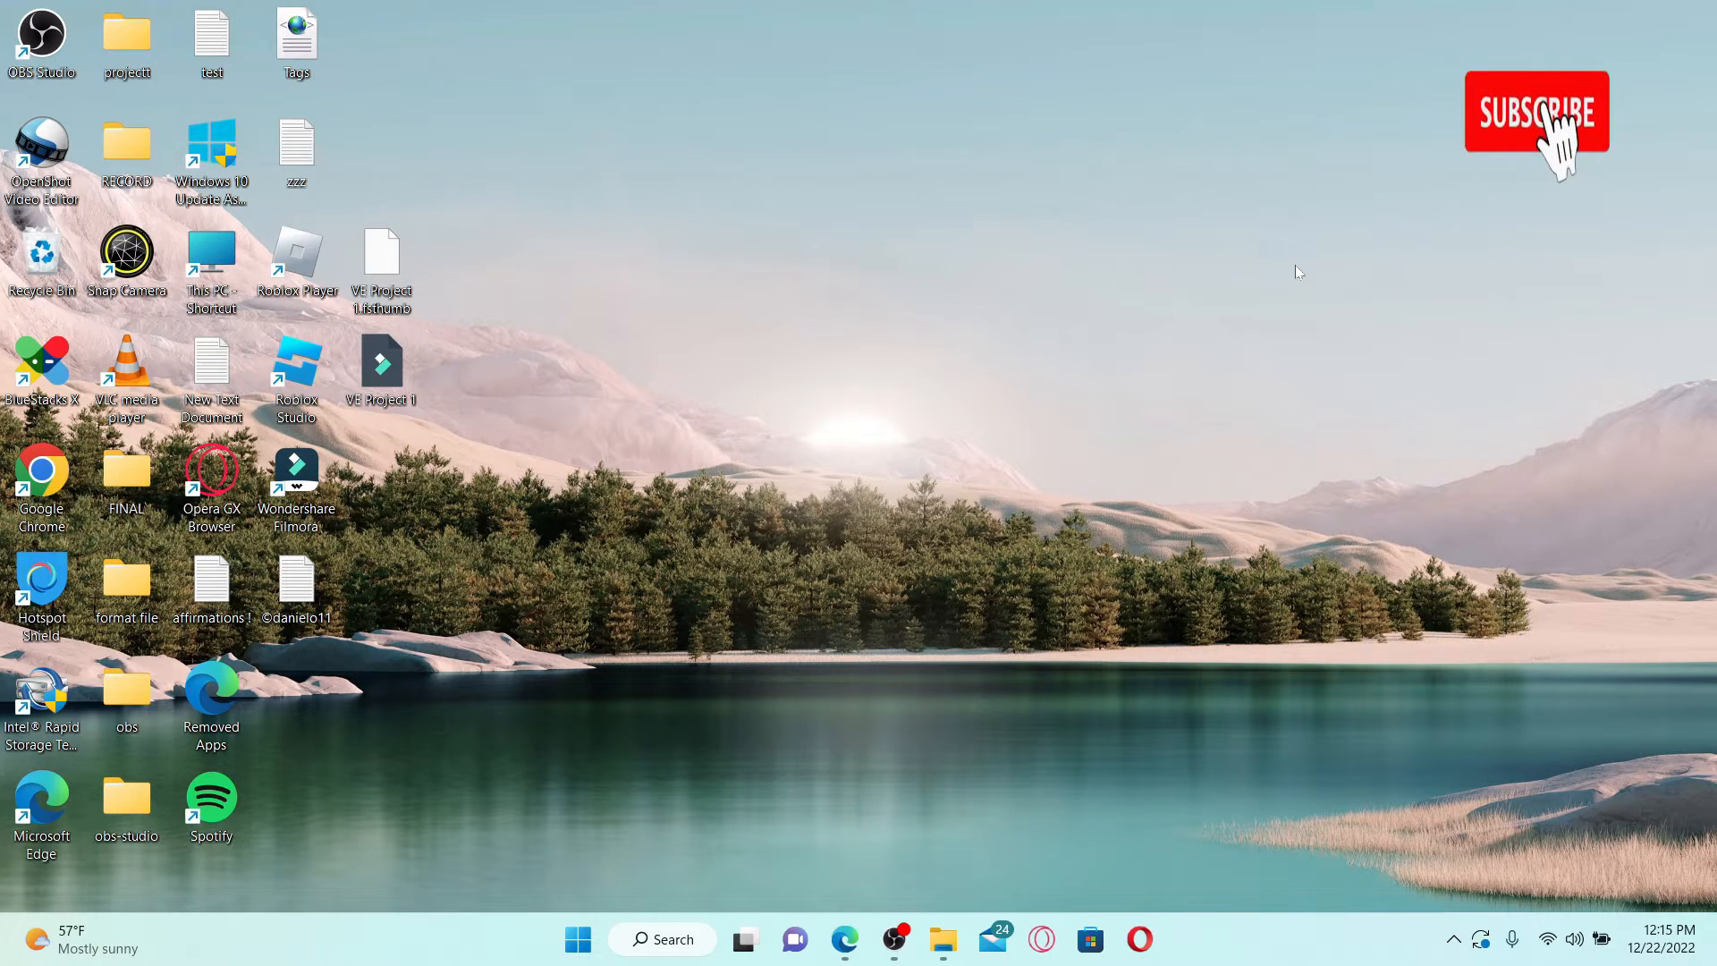
Launch Microsoft Edge and maximize the new-tab window to fill the screen
click(1535, 109)
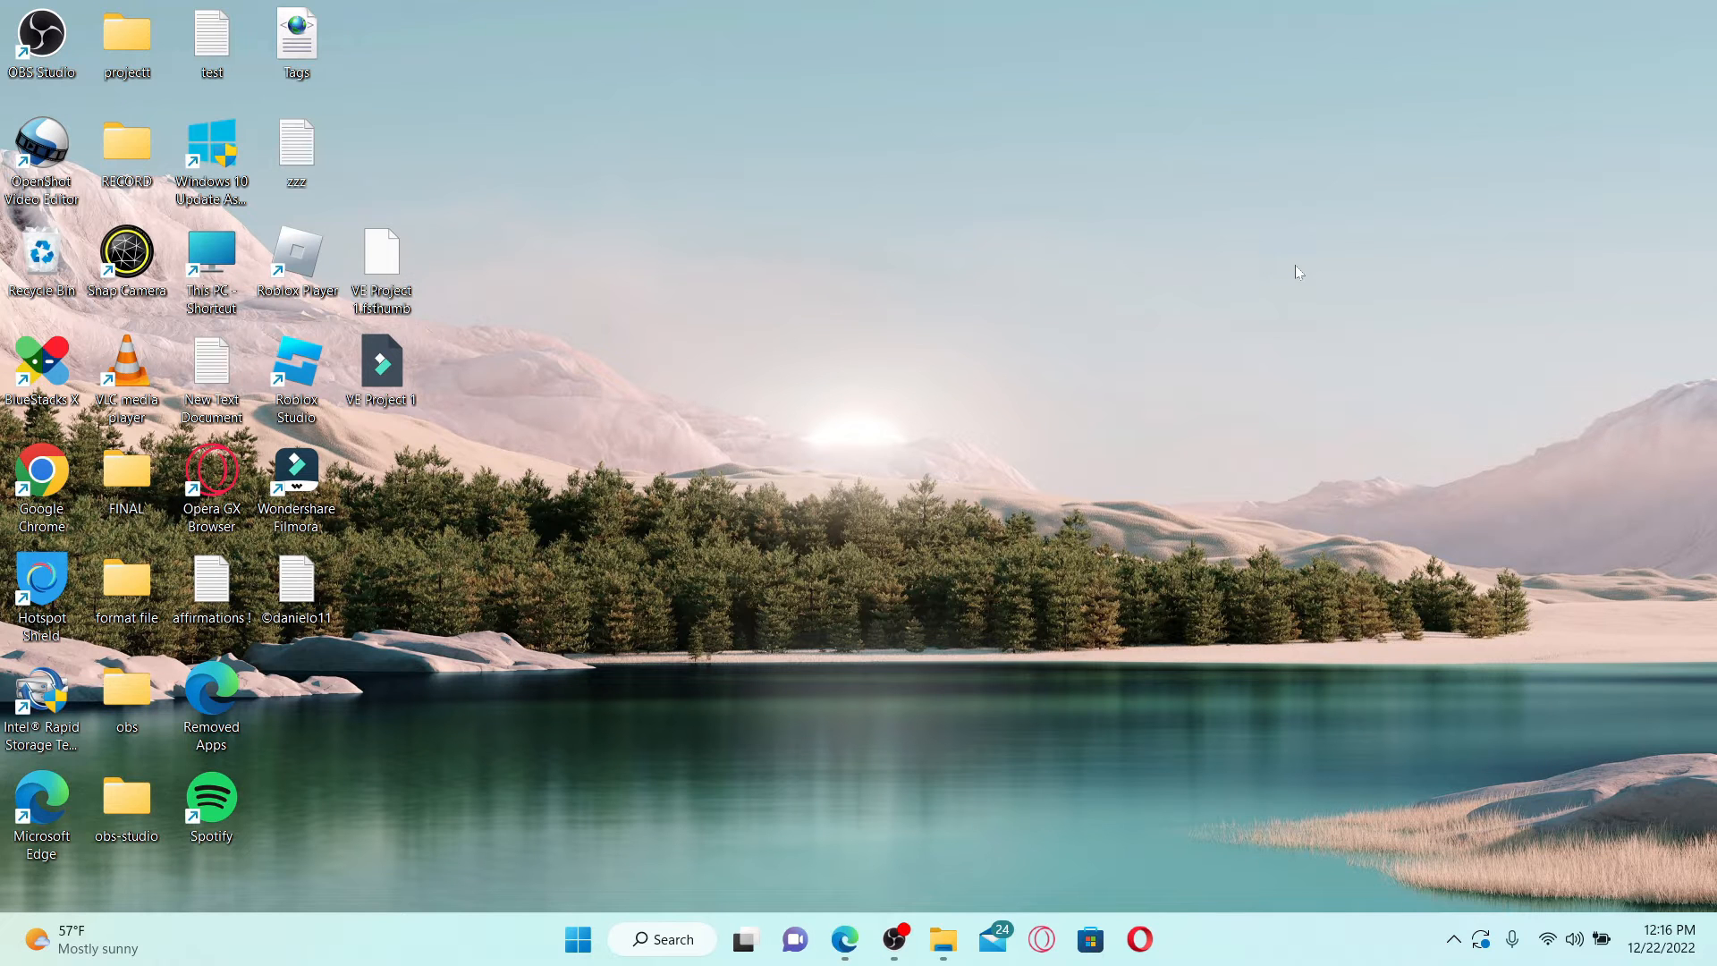
mouse_move(662, 128)
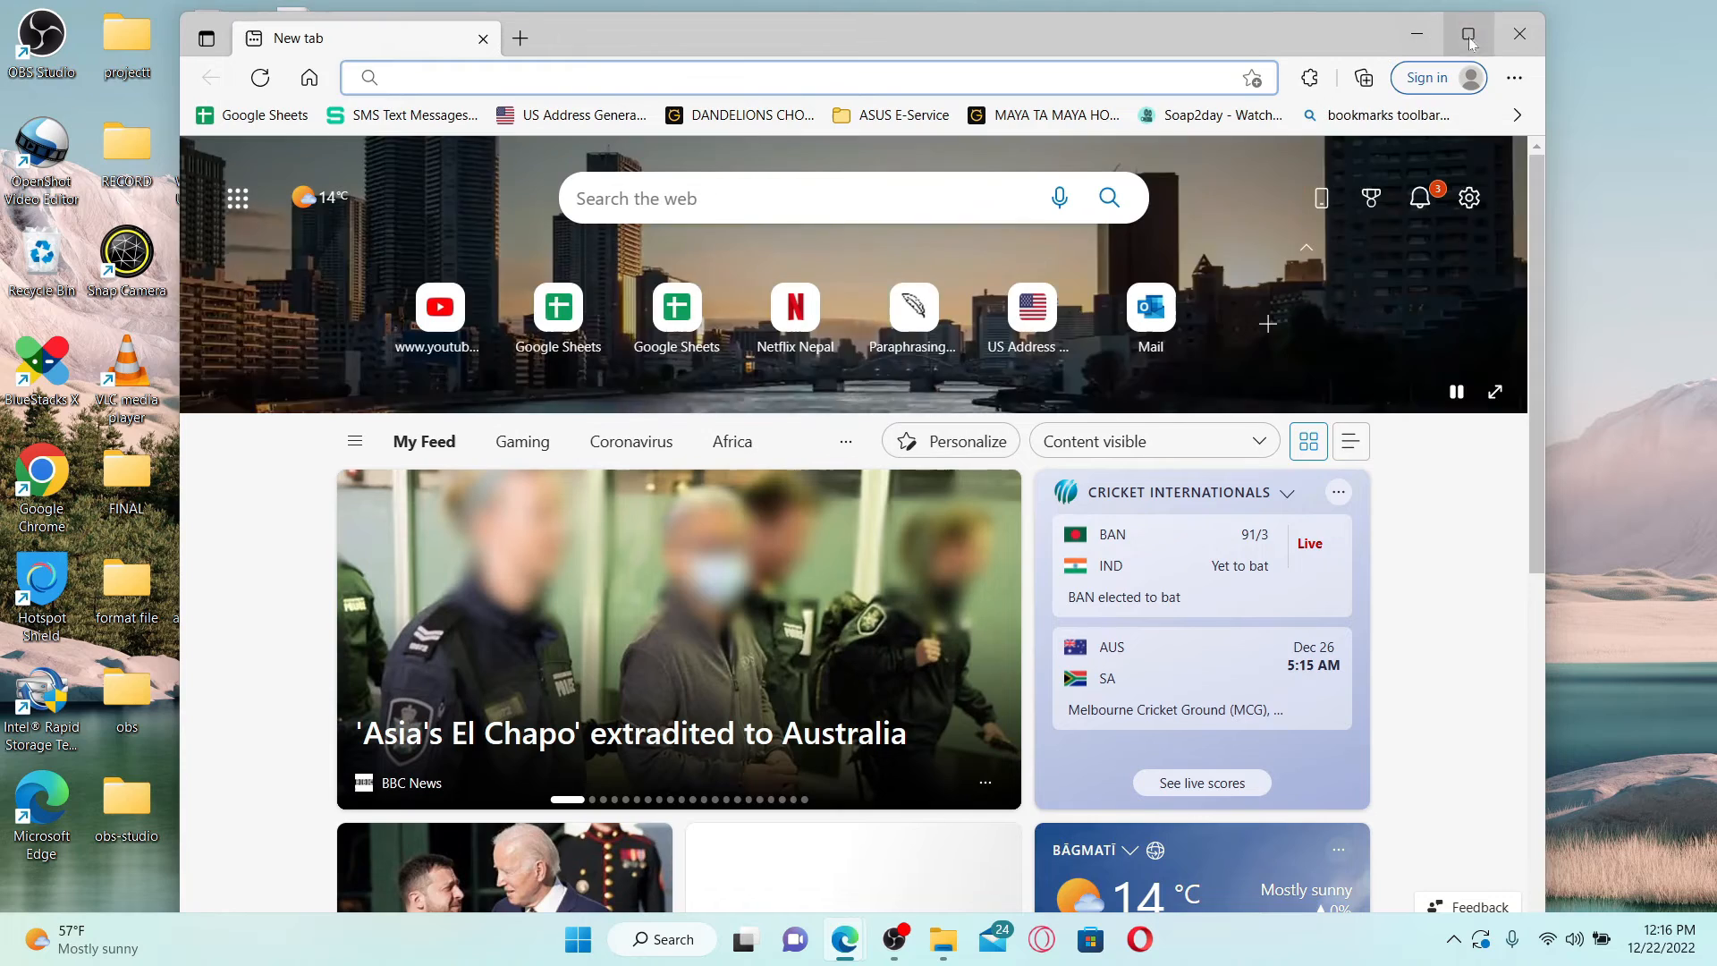
click(1467, 34)
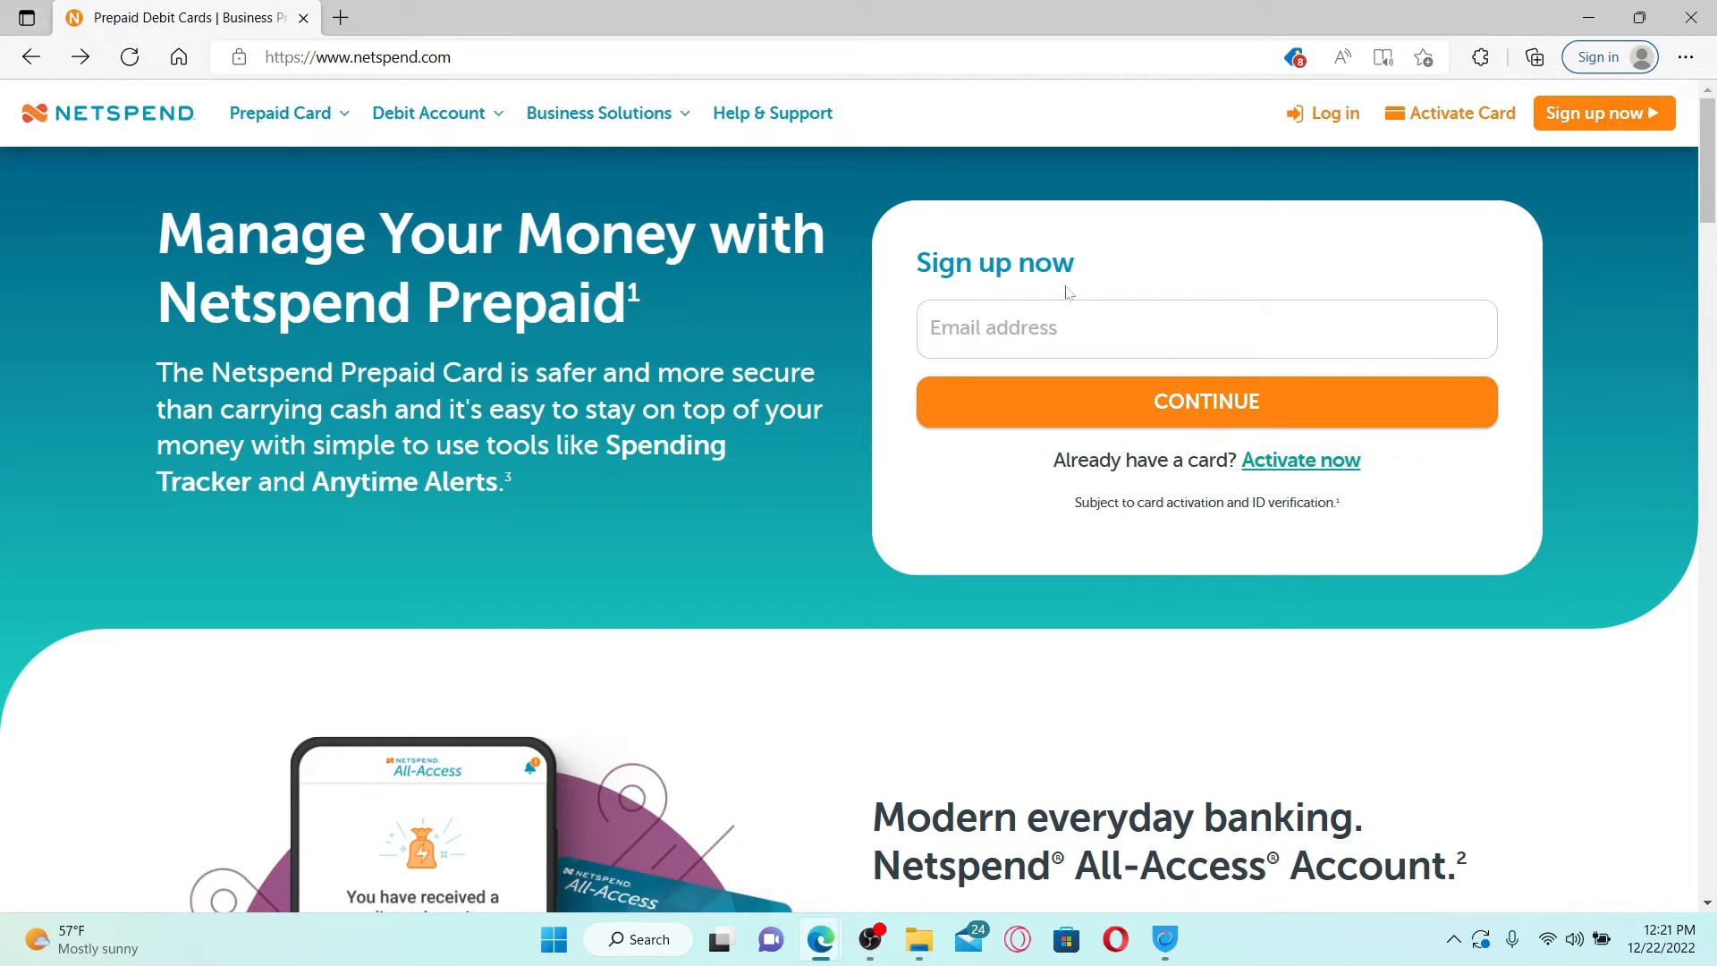
mouse_move(1301, 460)
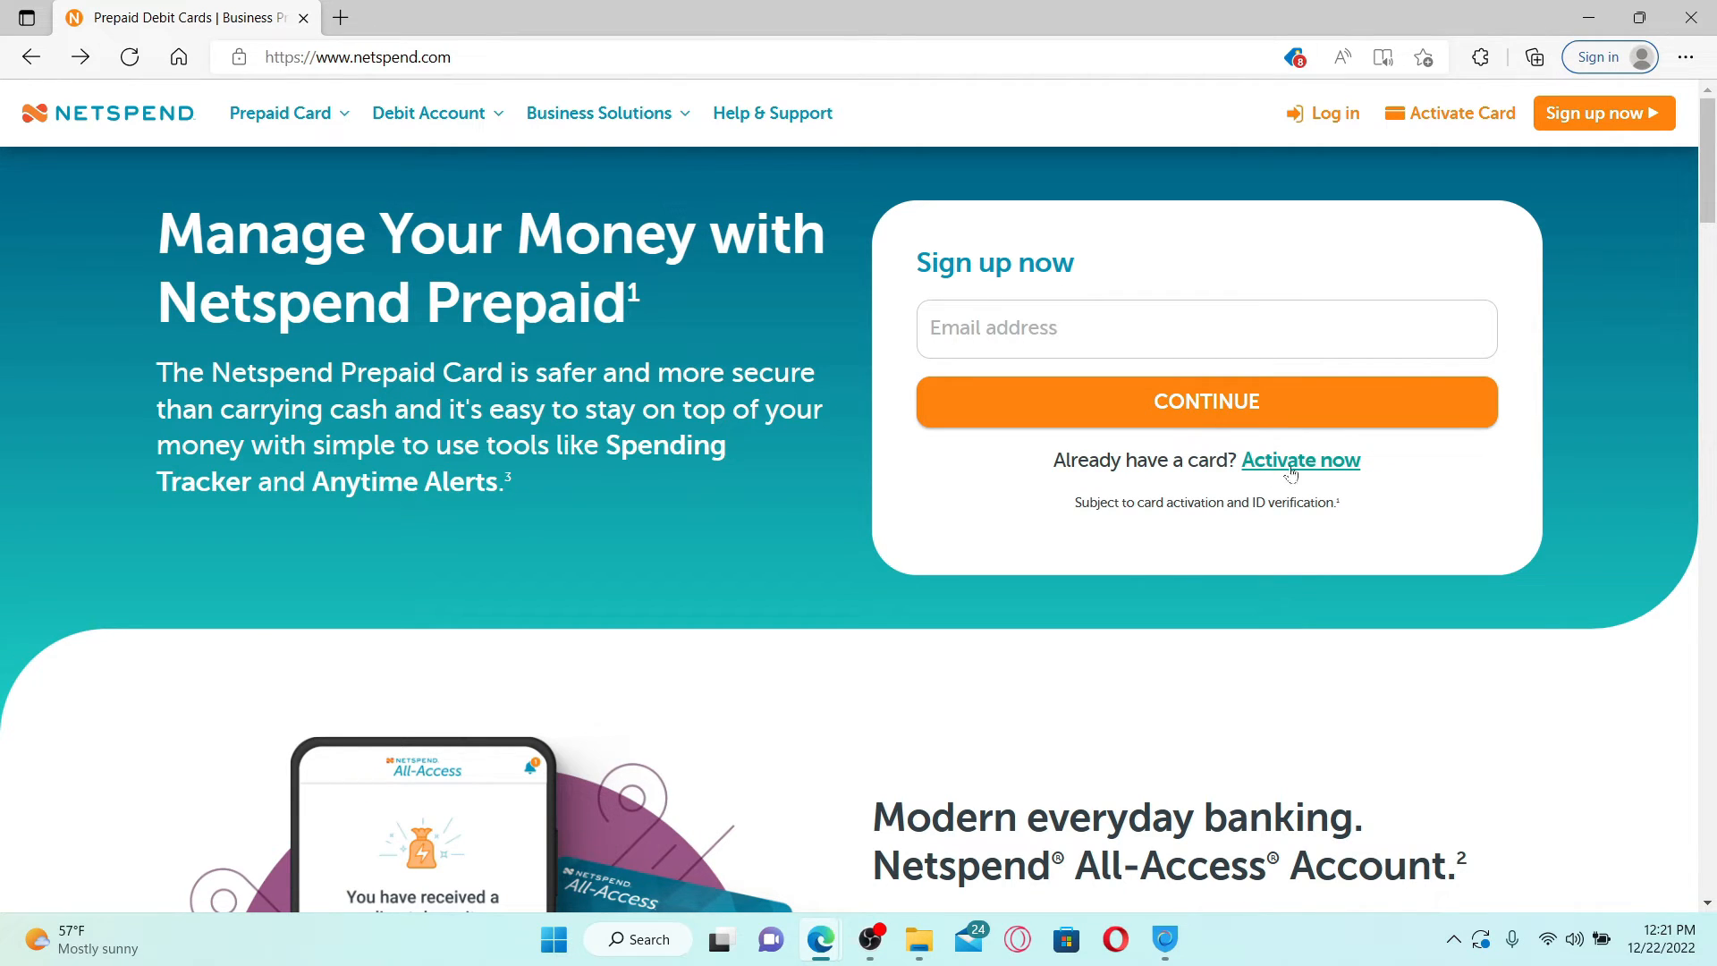
Go to Netspend's card activation page via 'Activate now' under 'Already have a card?'
click(1301, 459)
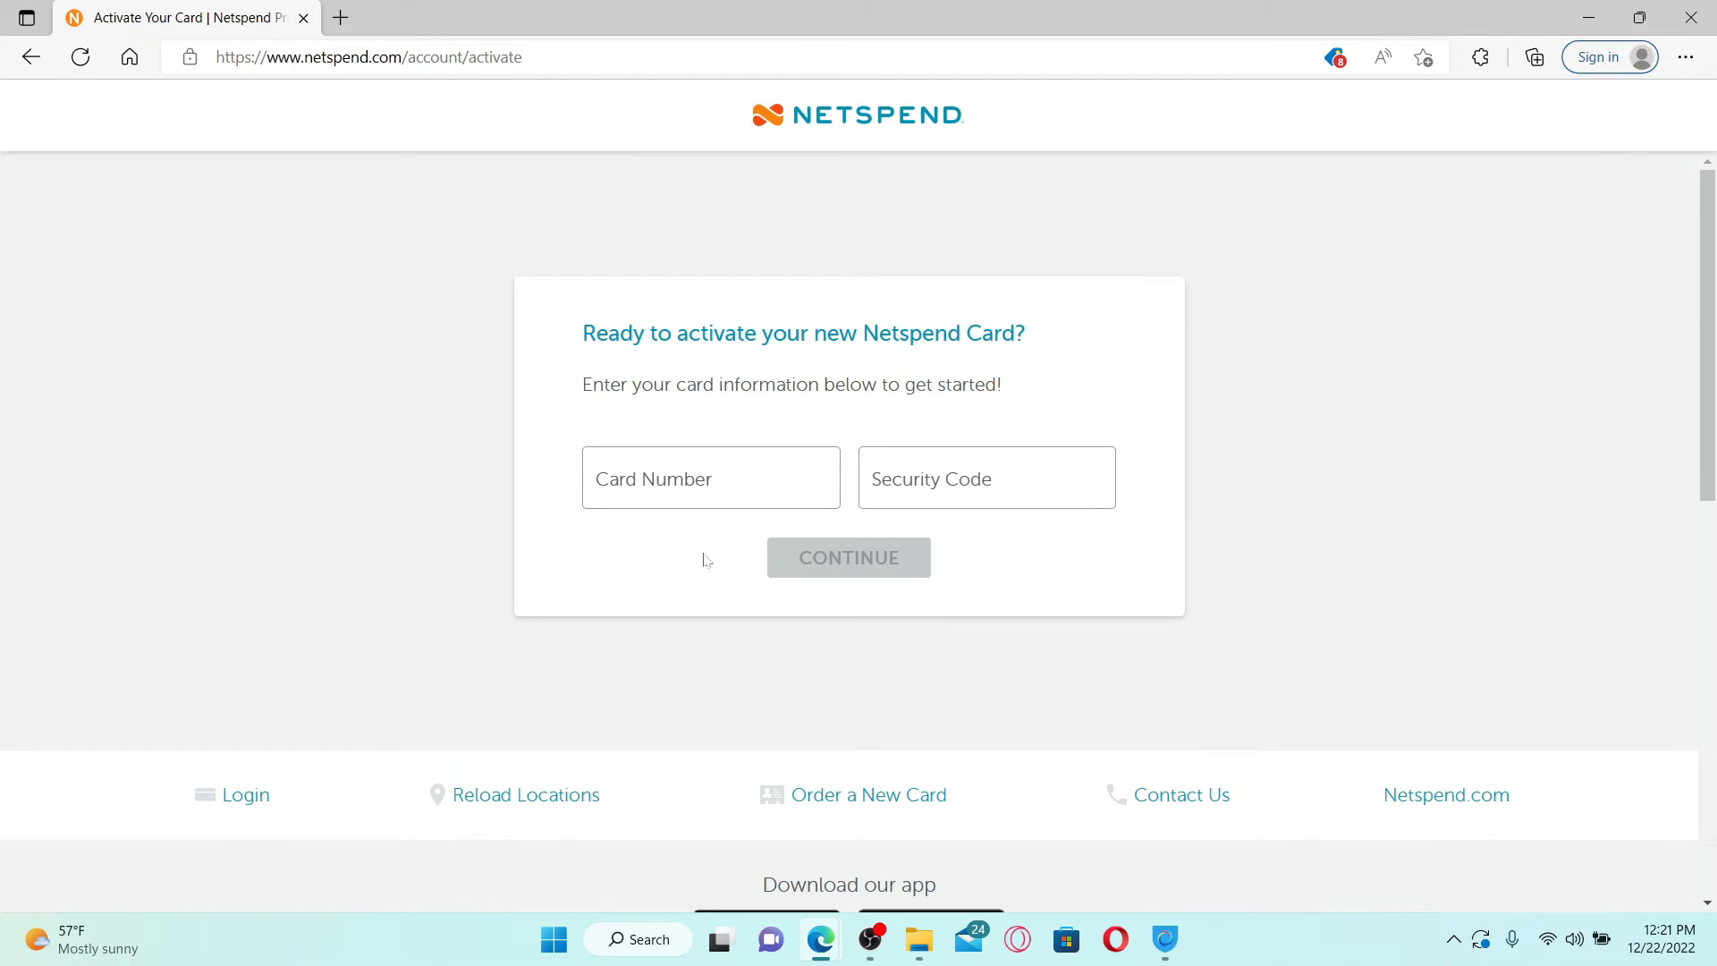
click(711, 479)
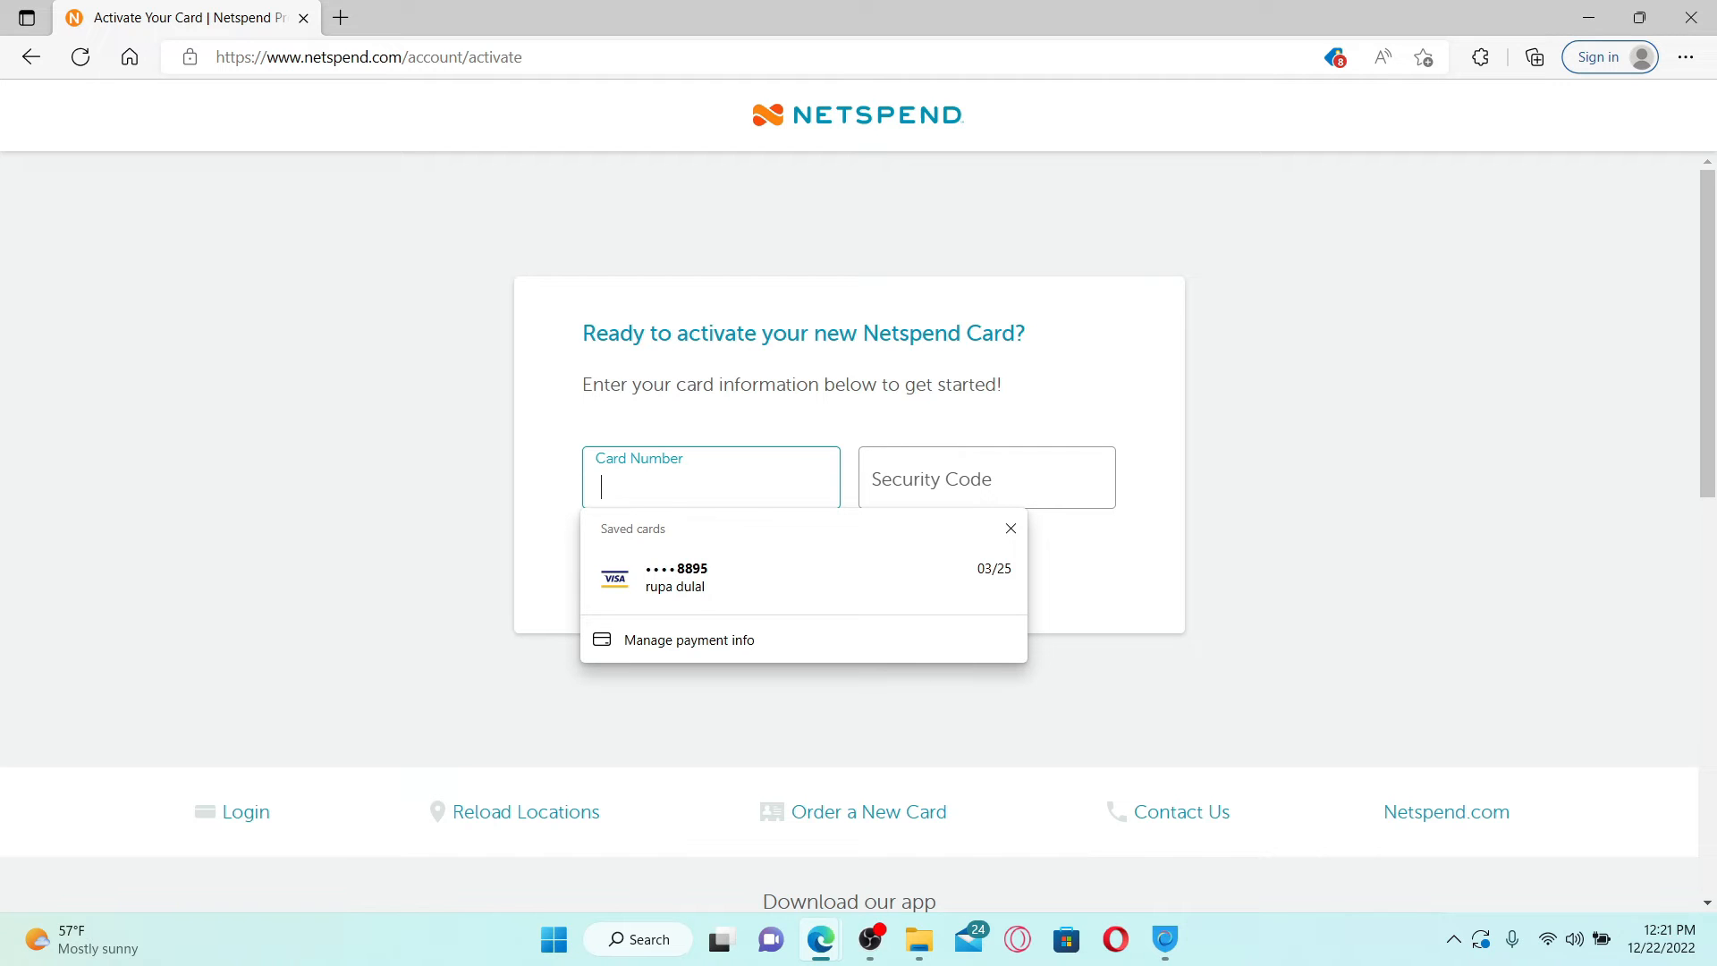
click(676, 577)
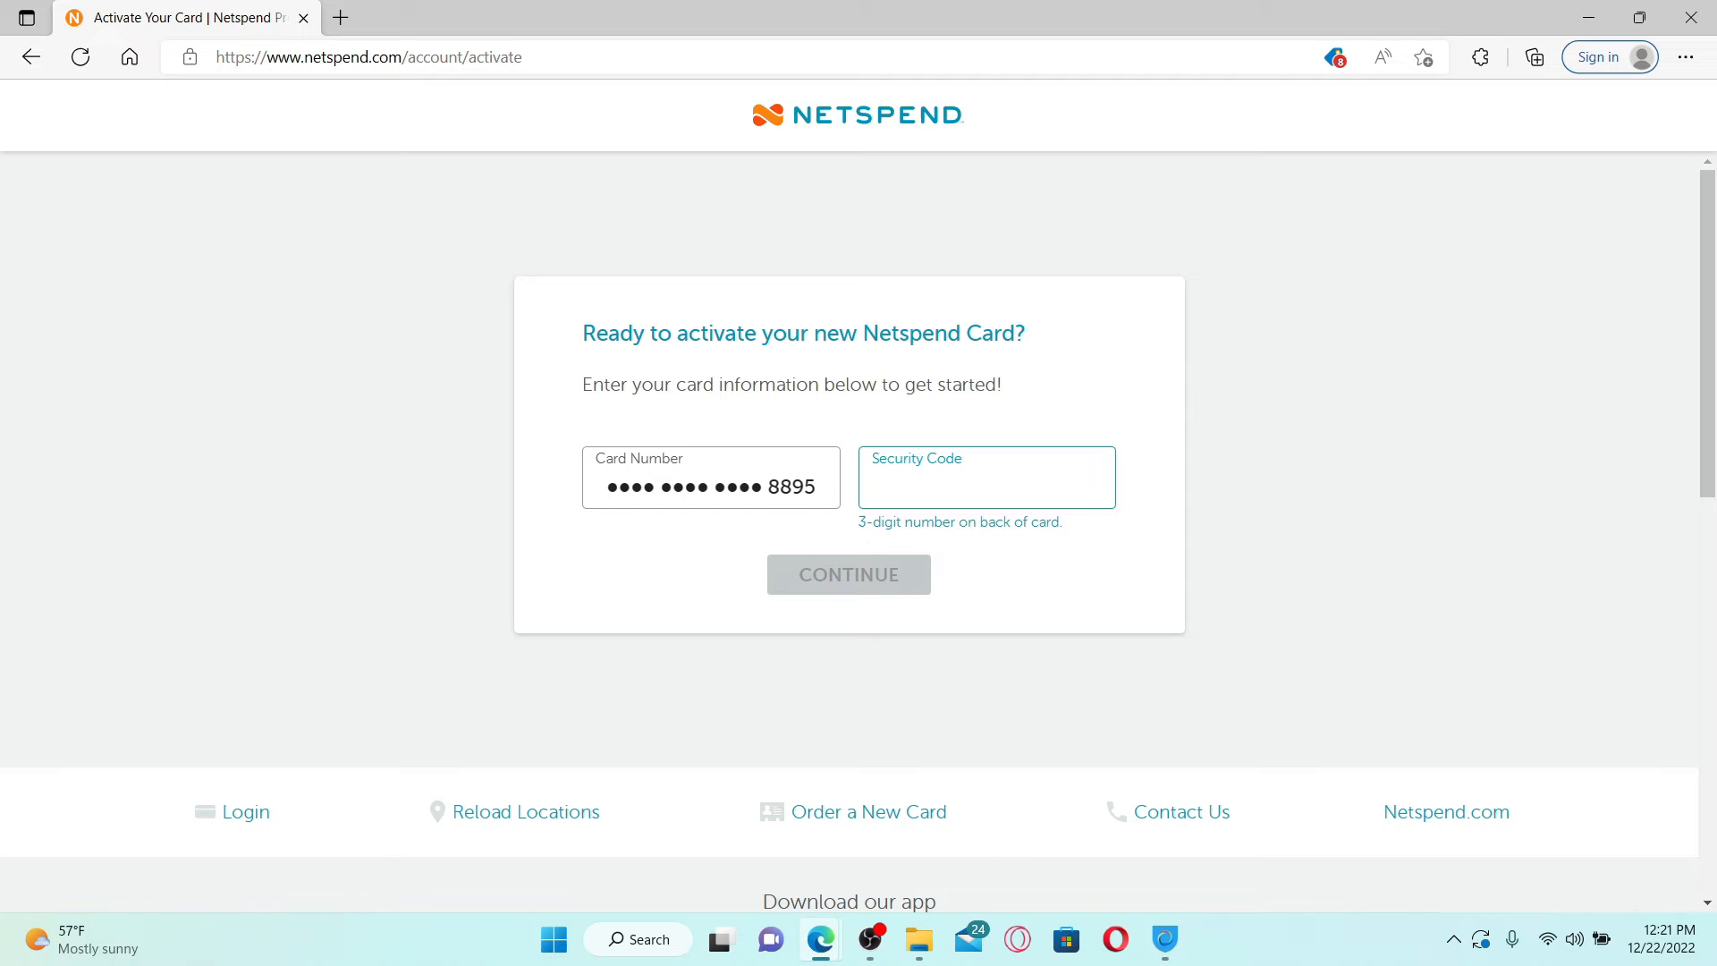
text(123)
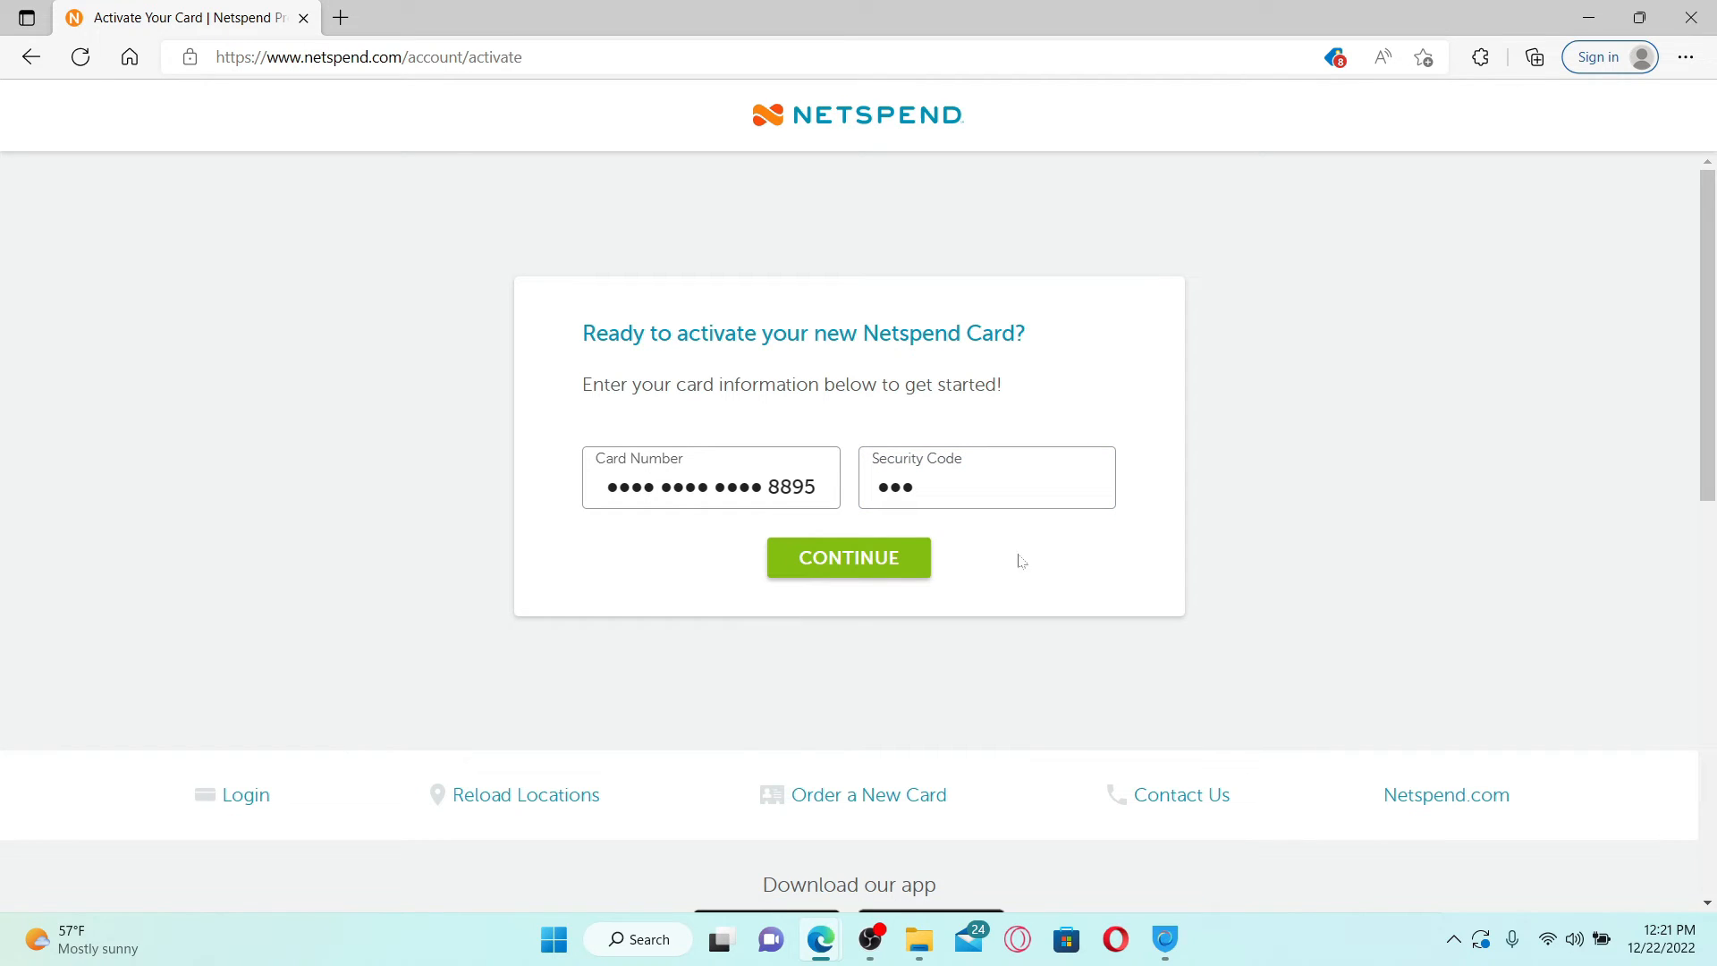